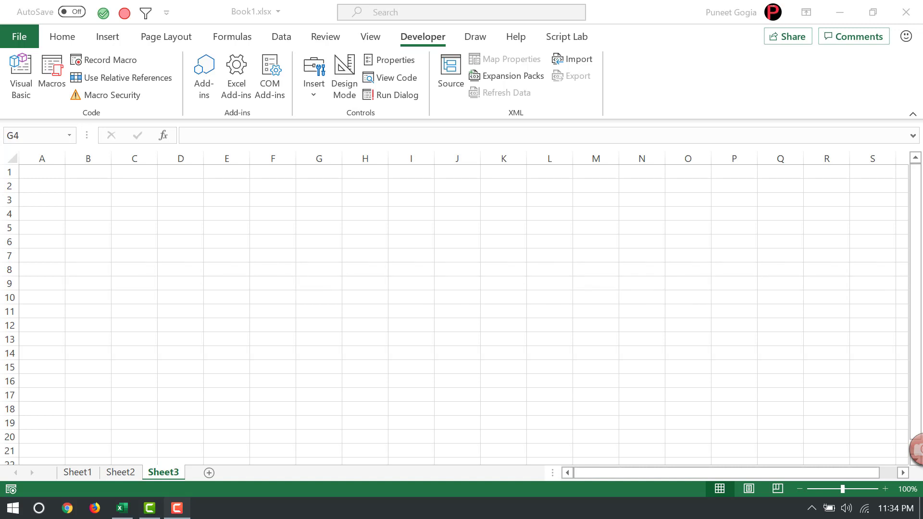
- Hide Sheet3 from its tab menu, then restore it through Unhide on Sheet2's tab menu
right_click(163, 471)
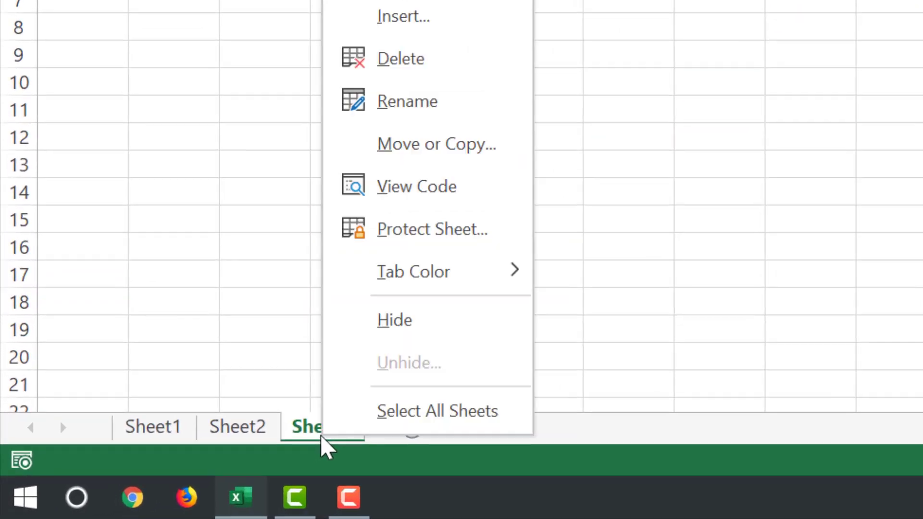
click(400, 59)
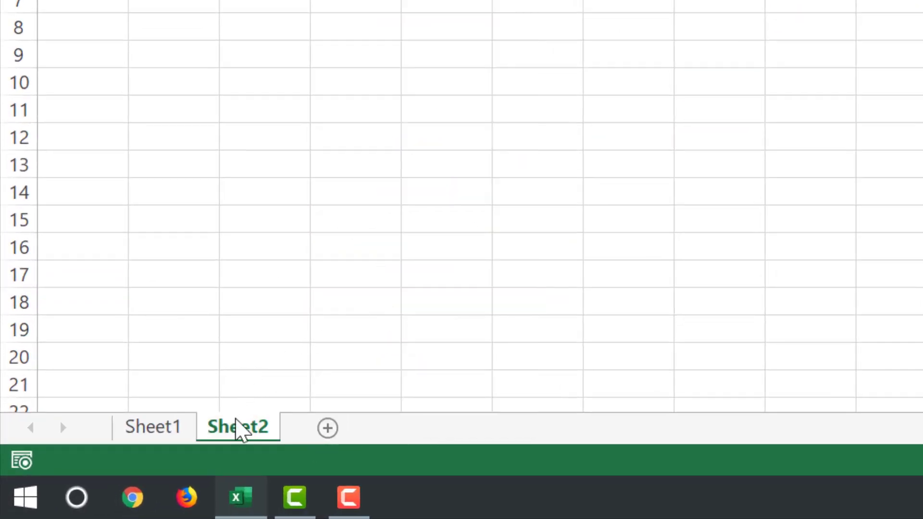
right_click(237, 426)
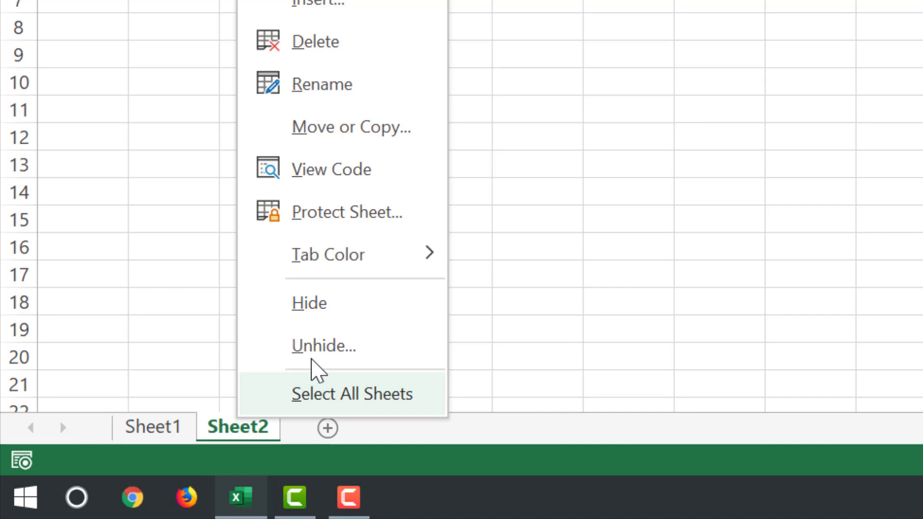
click(323, 345)
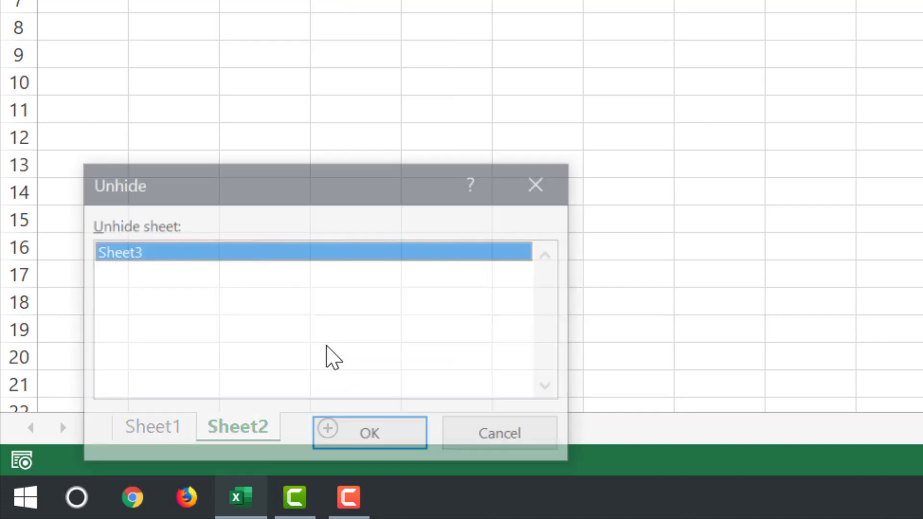
click(369, 433)
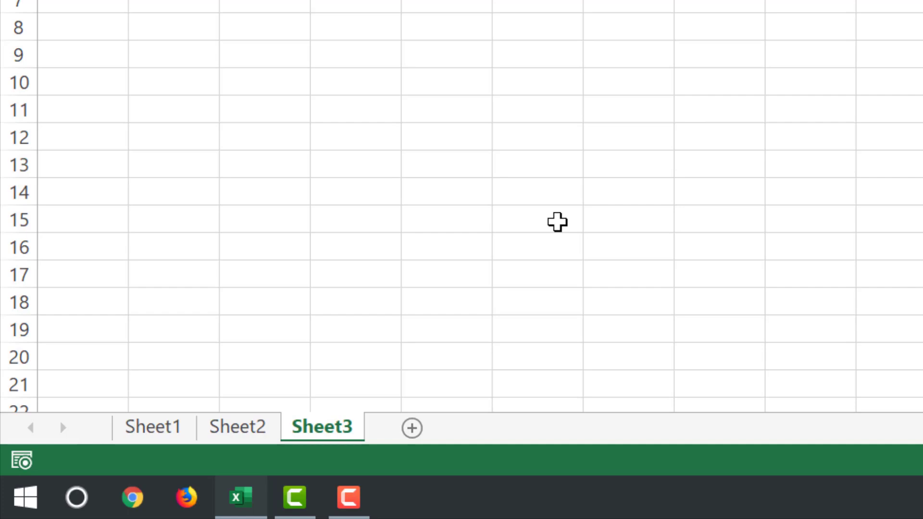
mouse_move(314, 95)
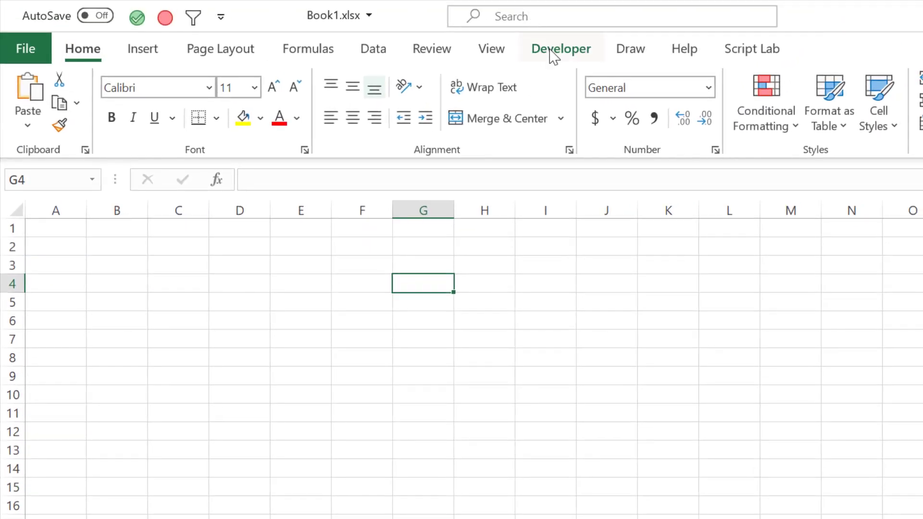
- Launch the Visual Basic editor from the Developer tab and select Sheet3 in the Project Explorer
click(560, 48)
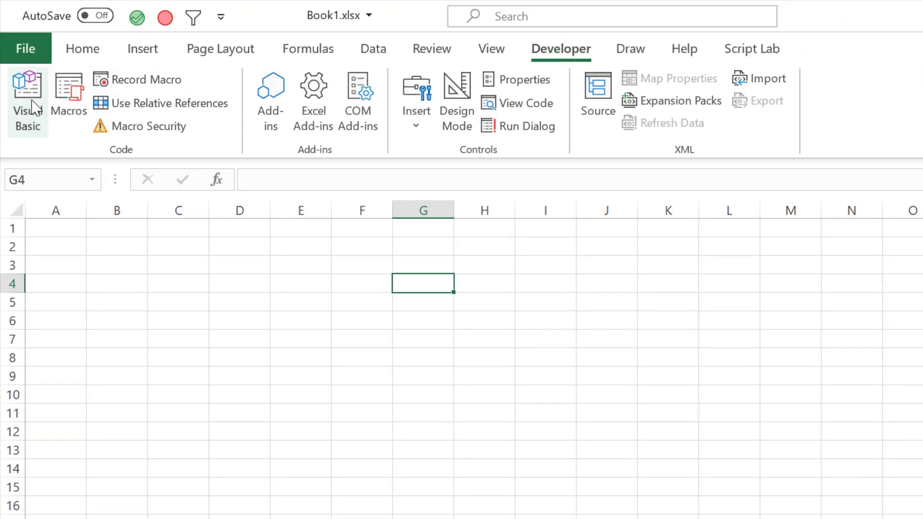
click(26, 94)
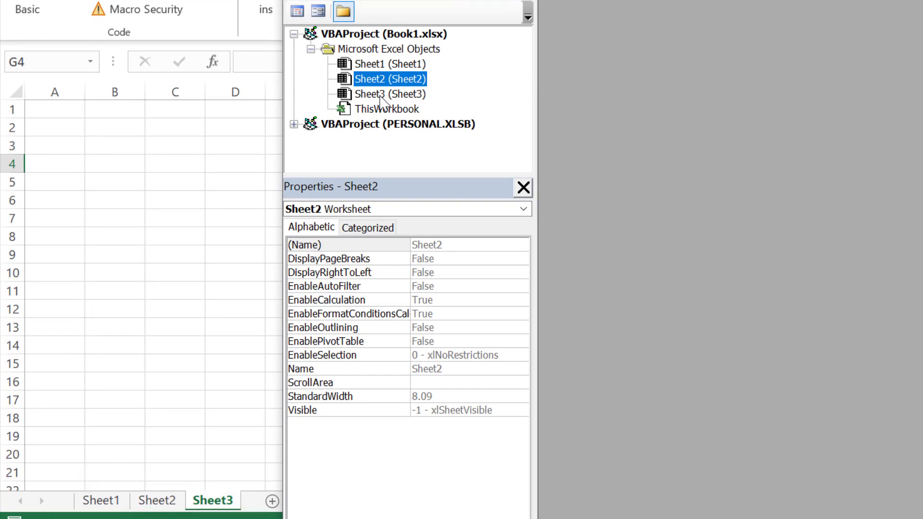
click(389, 94)
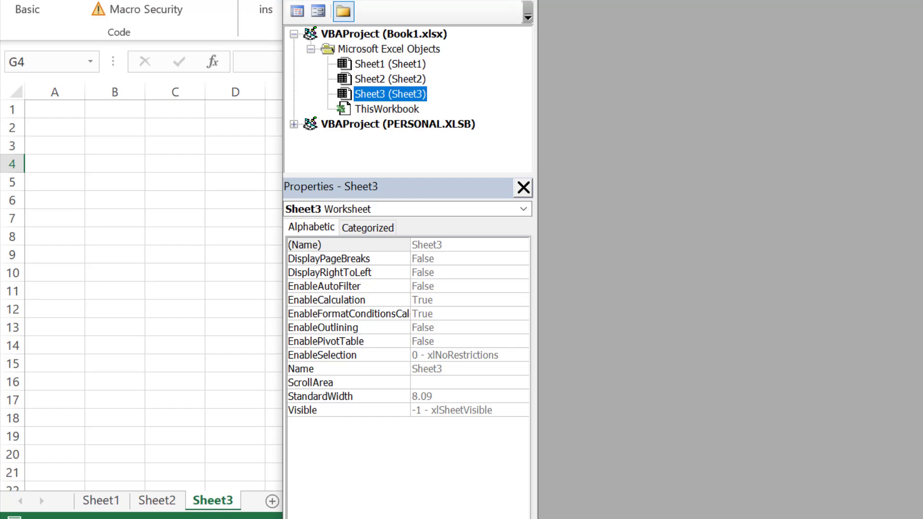
click(353, 39)
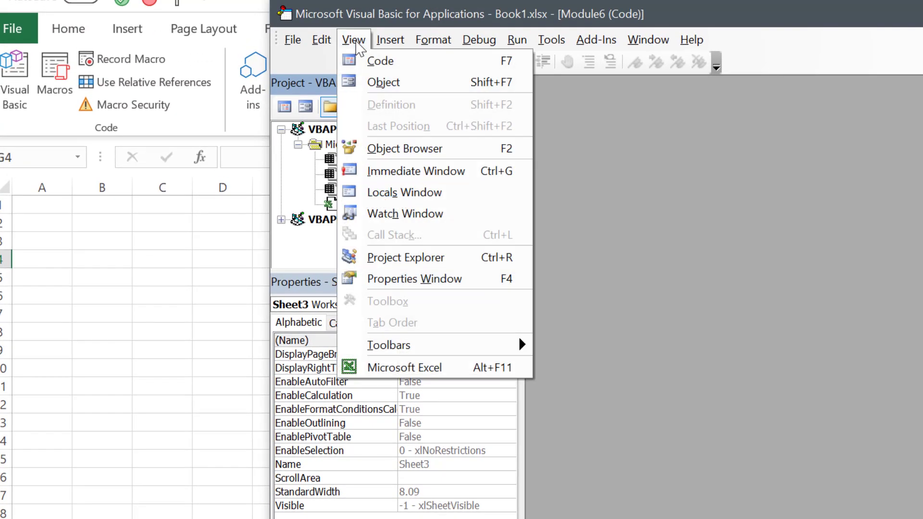
mouse_move(414, 279)
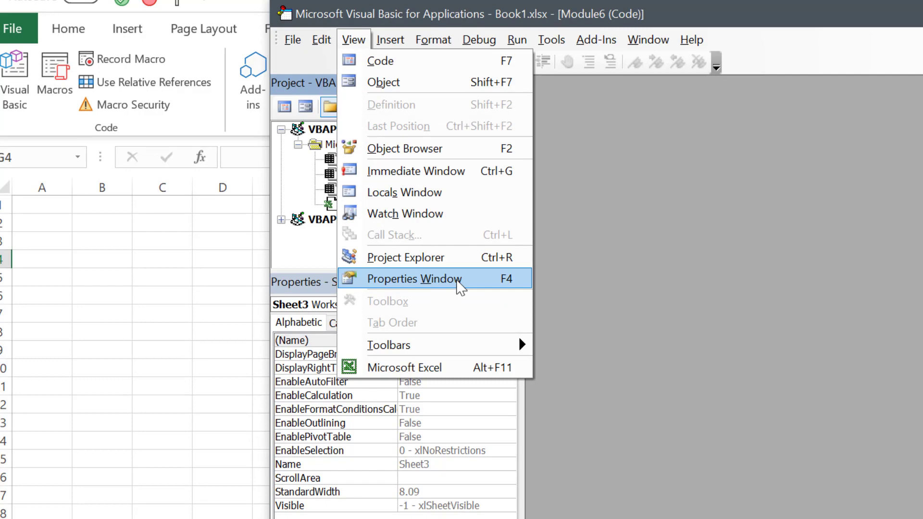
- Show the Properties window and set Sheet3's Visible property to 2 - xlSheetVeryHidden
click(414, 279)
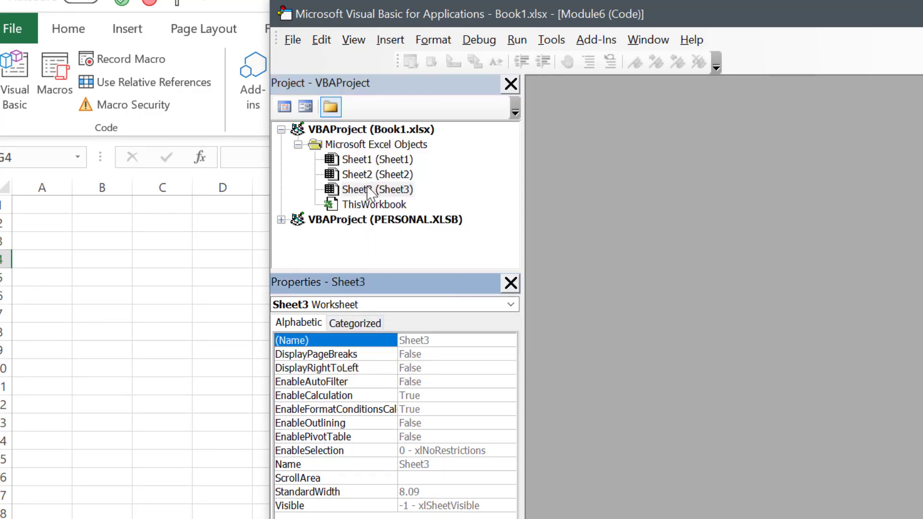
double_click(372, 189)
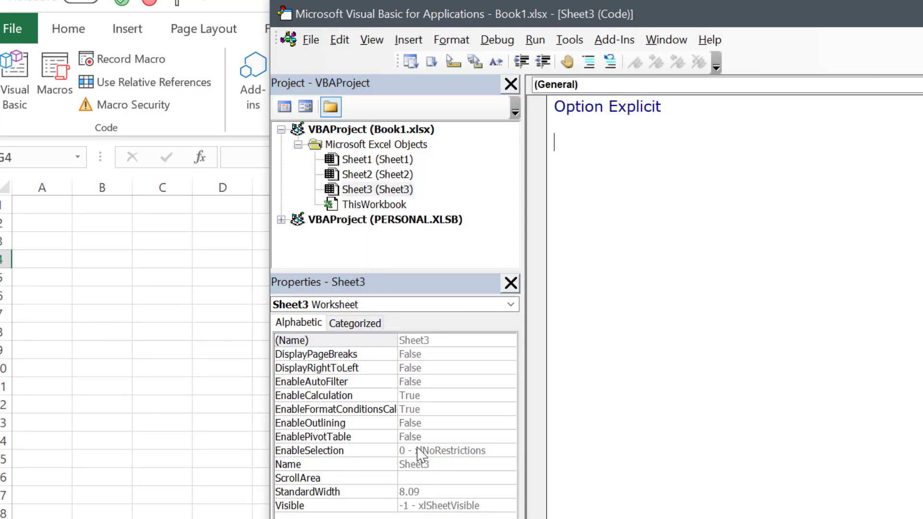
click(439, 505)
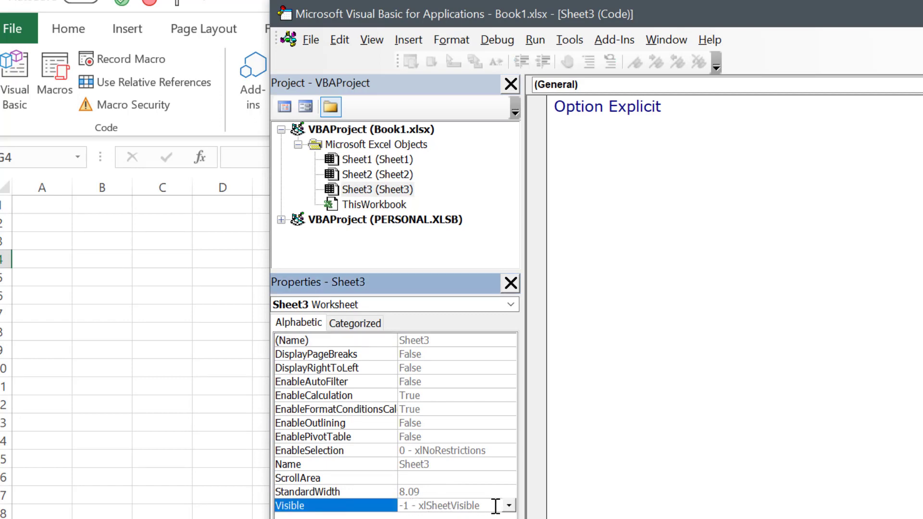
click(505, 505)
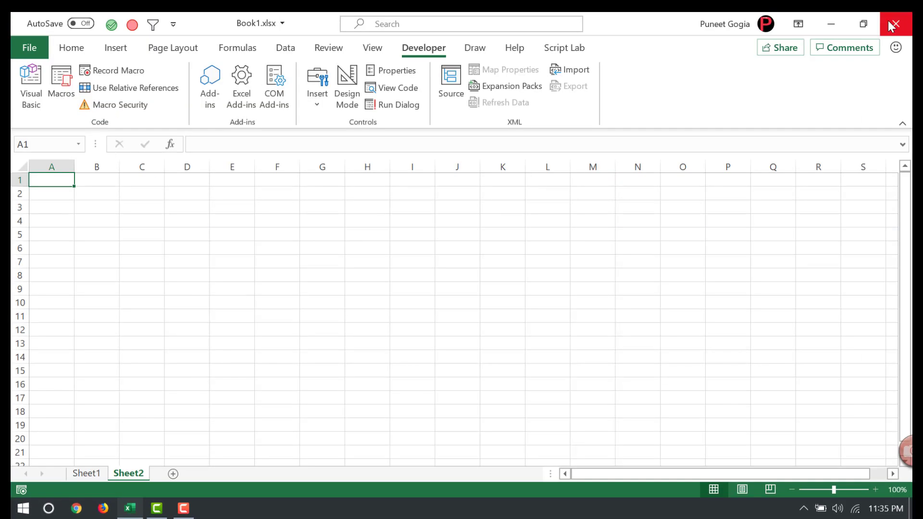
mouse_move(141, 486)
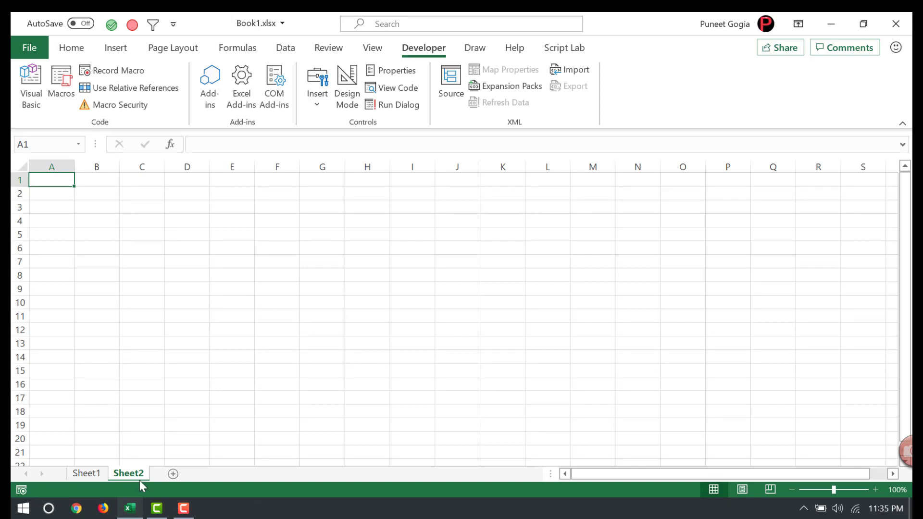
- Check Sheet2's tab menu to confirm Unhide is greyed out with only Sheet1 and Sheet2 left
right_click(128, 473)
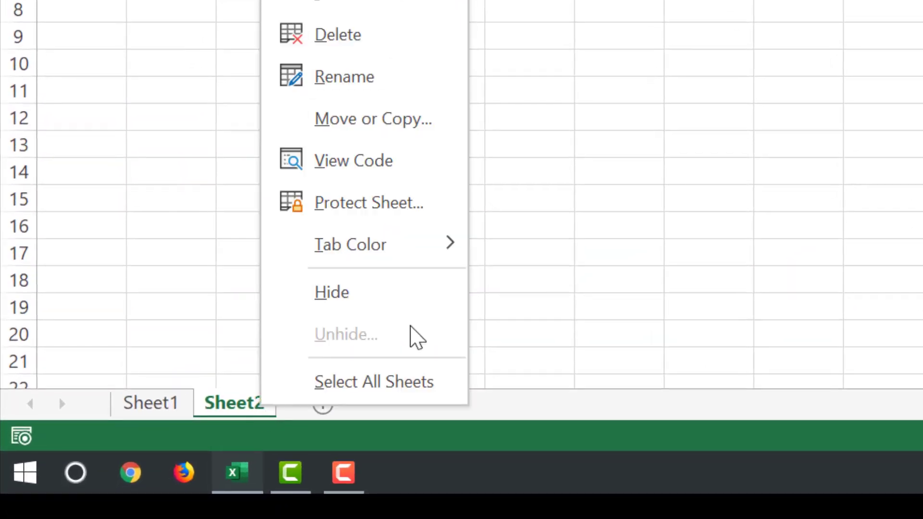